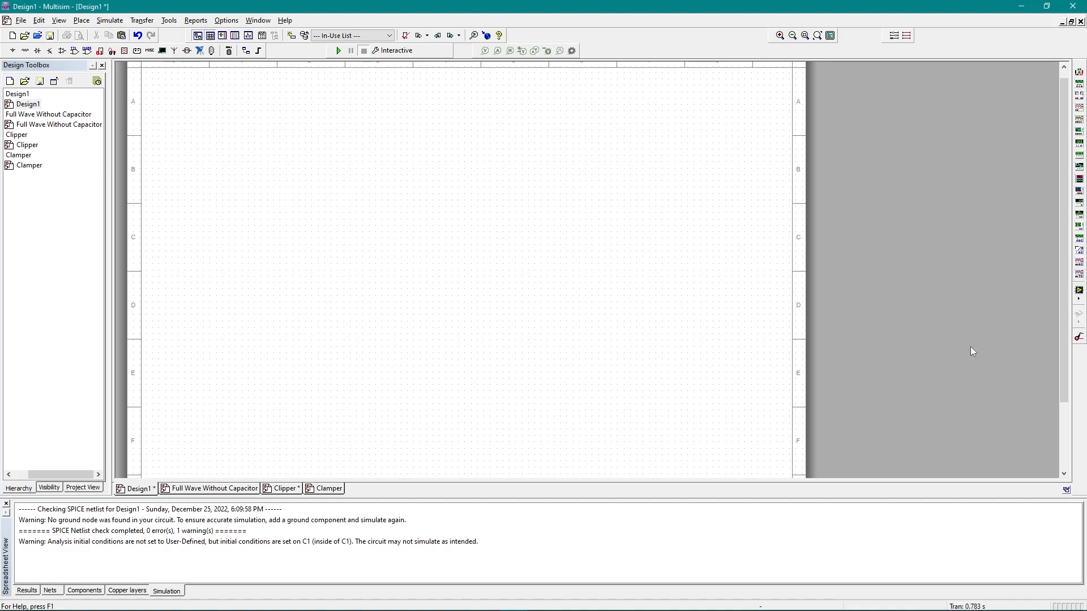
{"action": "mouse_move", "coordinate": [82, 20]}
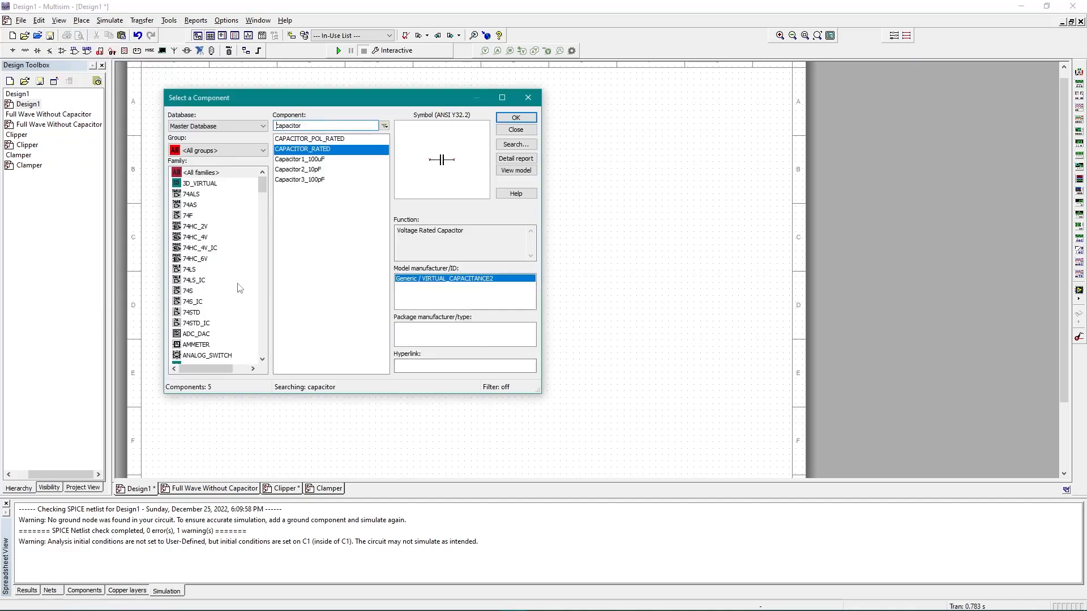
Step: Find and place an AC_POWER source on the schematic
{"action": "type", "text": "AC"}
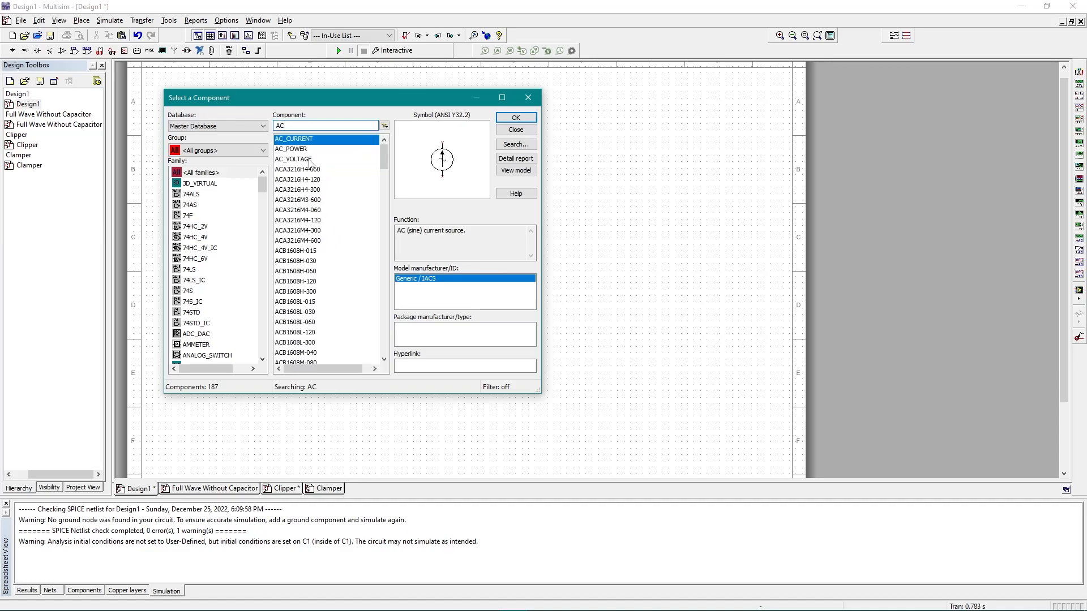
{"action": "left_click", "coordinate": [291, 148]}
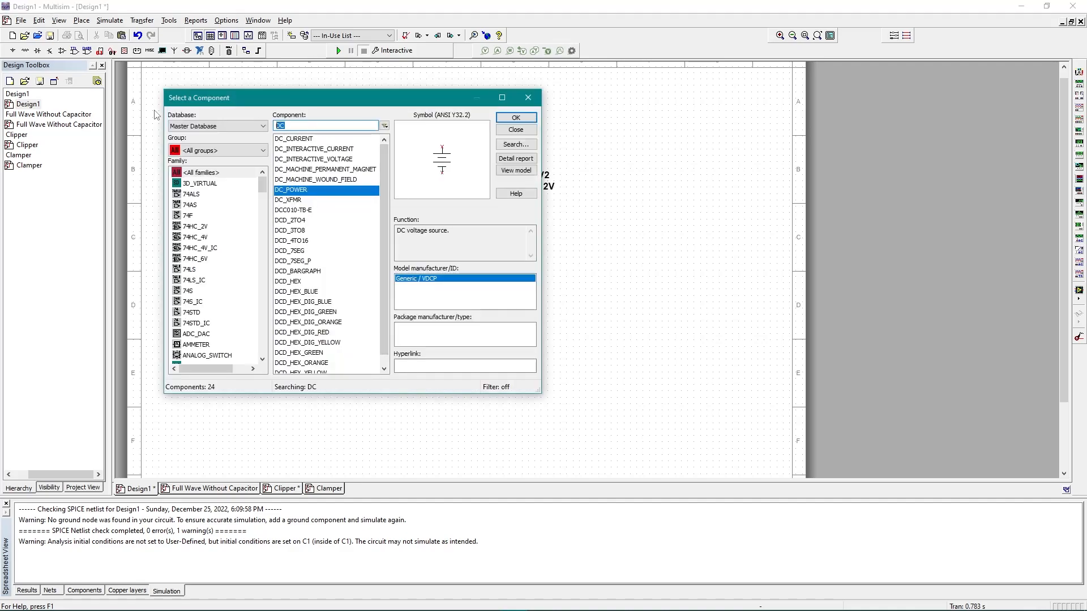
{"action": "mouse_move", "coordinate": [153, 115]}
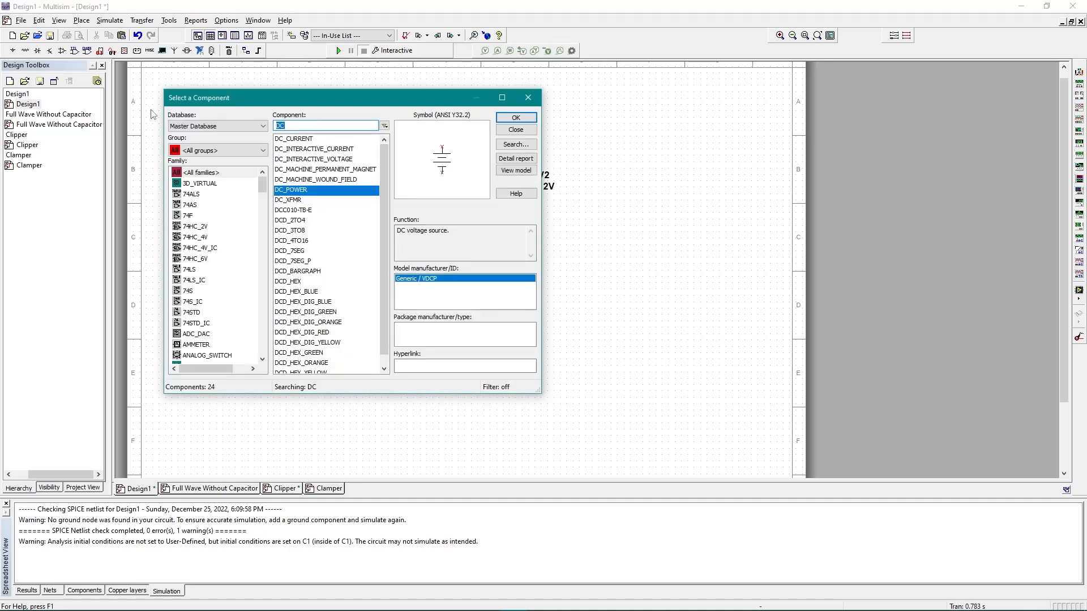
Step: Place a 1N4007 diode and a 1 kΩ resistor on the sheet
{"action": "type", "text": "1B"}
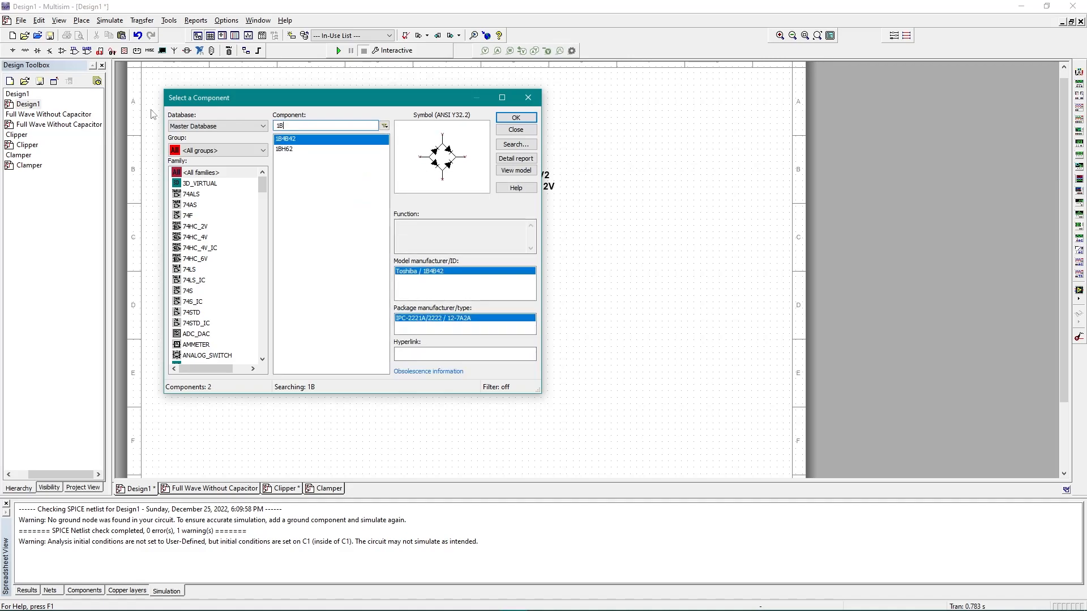
{"action": "type", "text": "1N4007"}
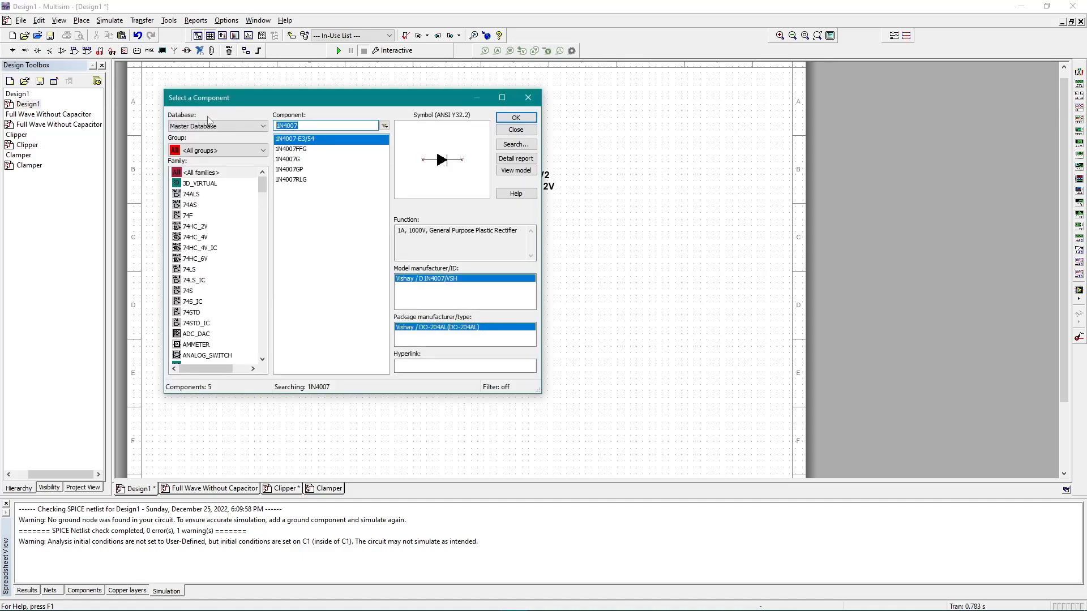
{"action": "type", "text": "res"}
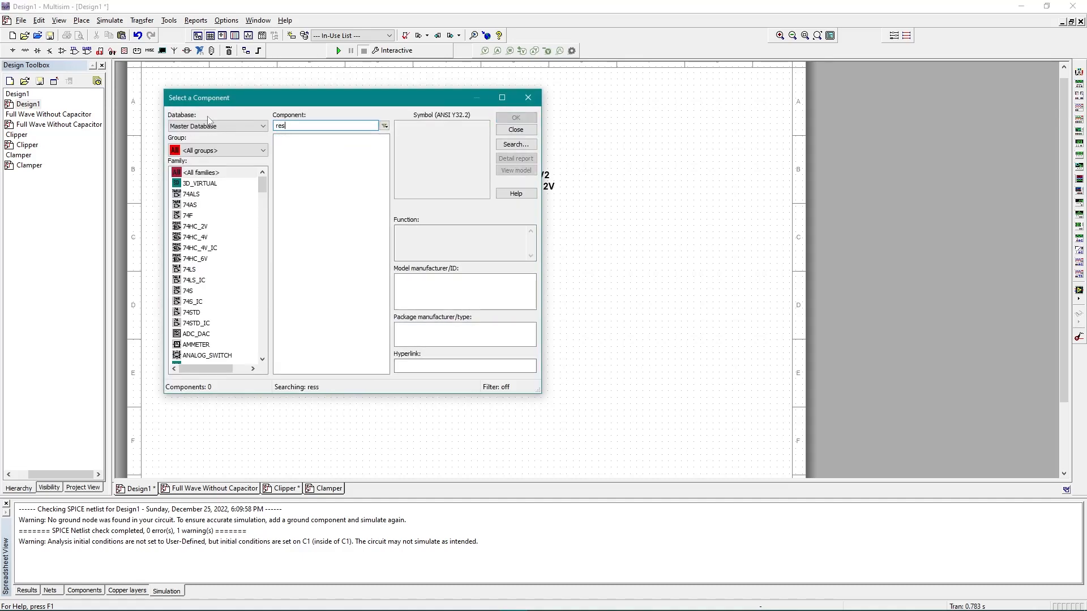
{"action": "left_click", "coordinate": [515, 129]}
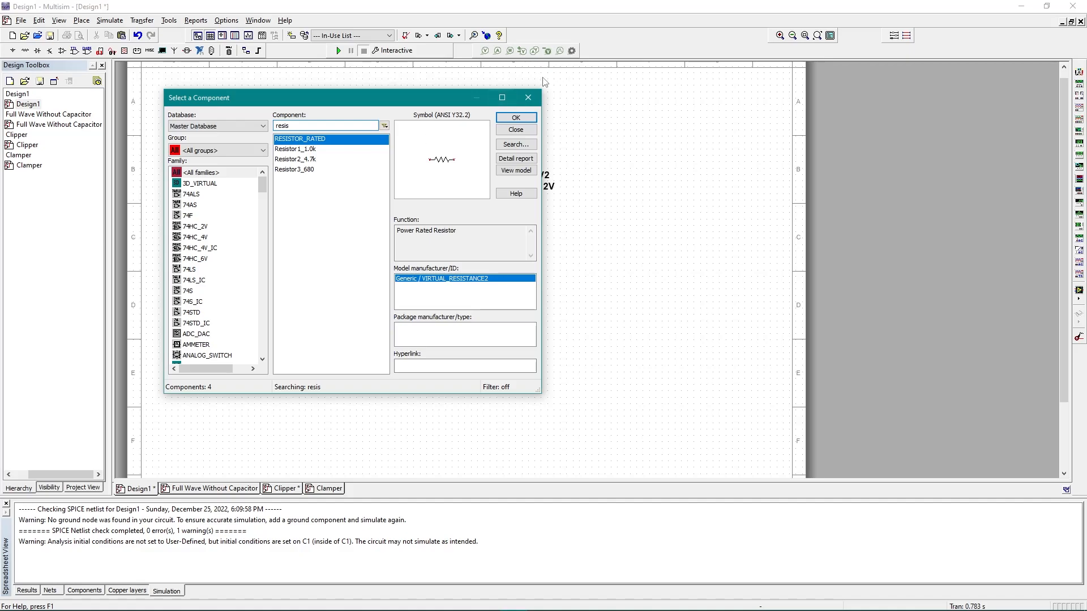
{"action": "left_click", "coordinate": [514, 129]}
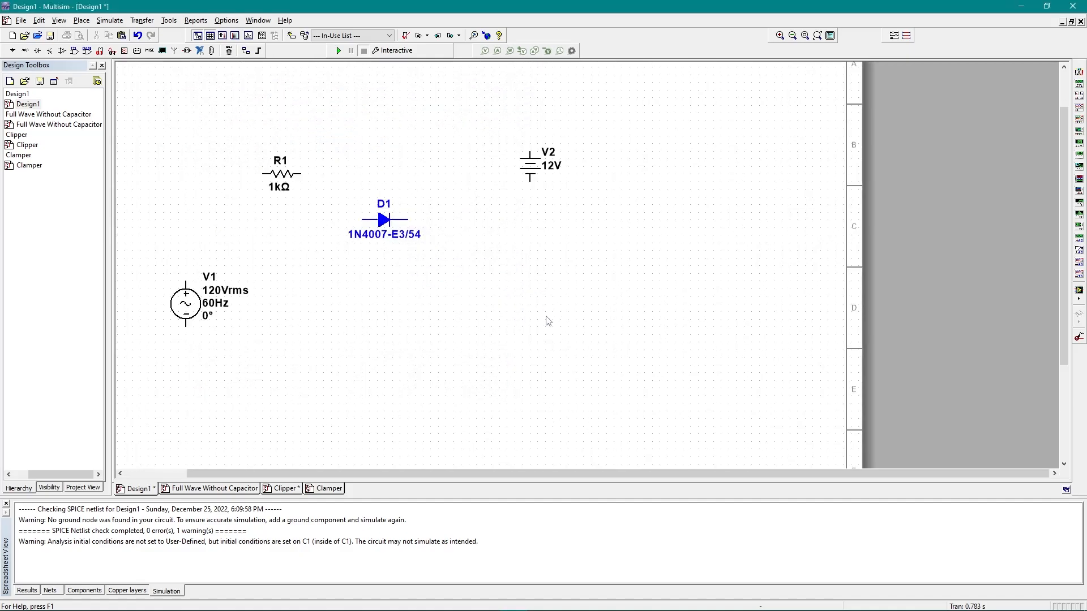
Step: Give V1 a voltage of 3.54 Vrms and a frequency of 1000 Hz
{"action": "double_click", "coordinate": [184, 305]}
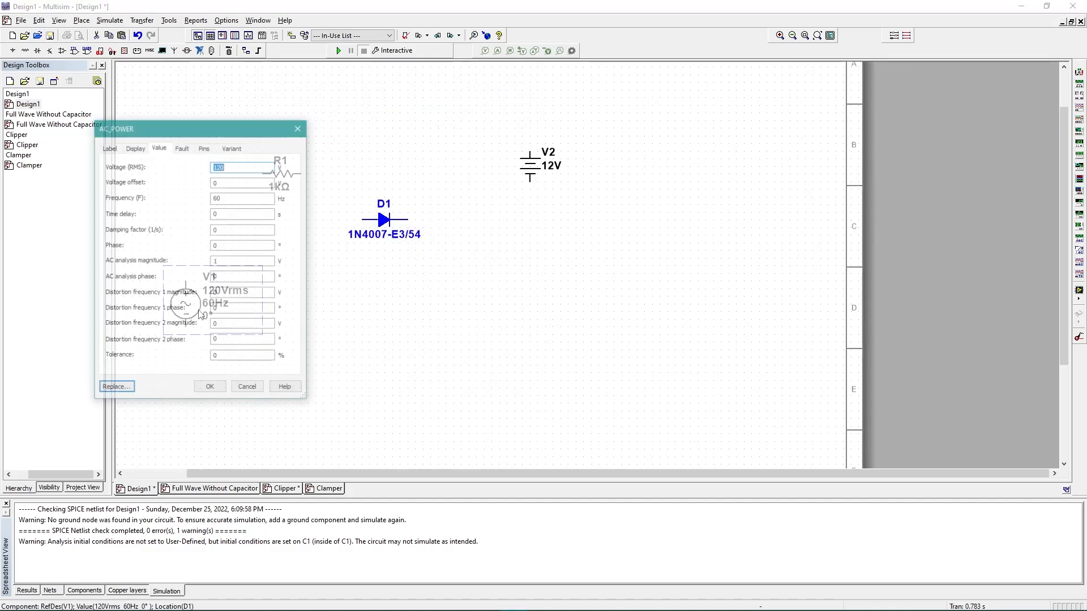
{"action": "type", "text": "3"}
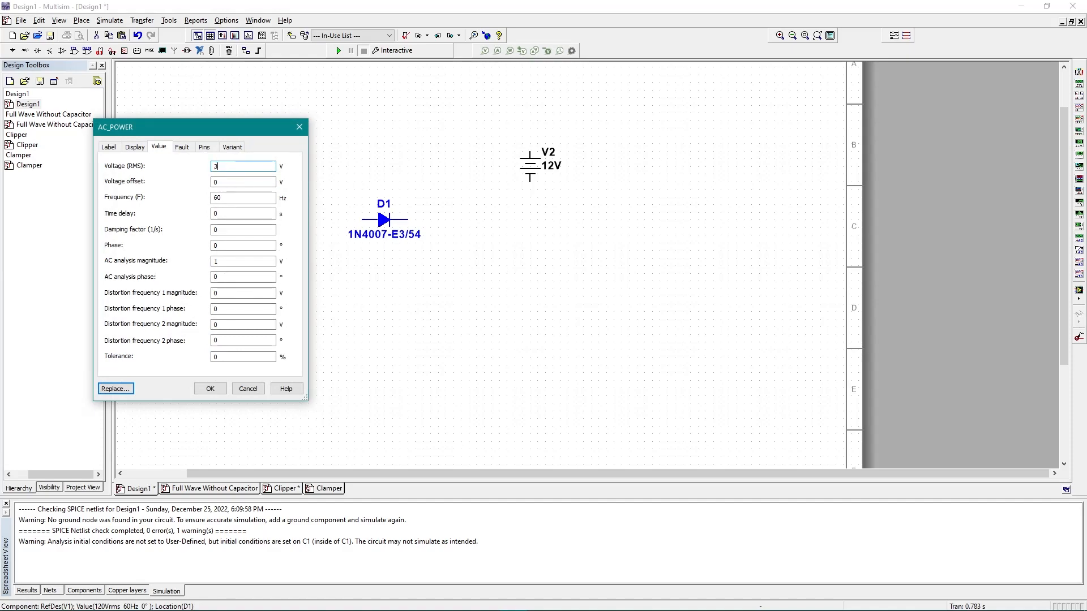
{"action": "type", "text": ".54"}
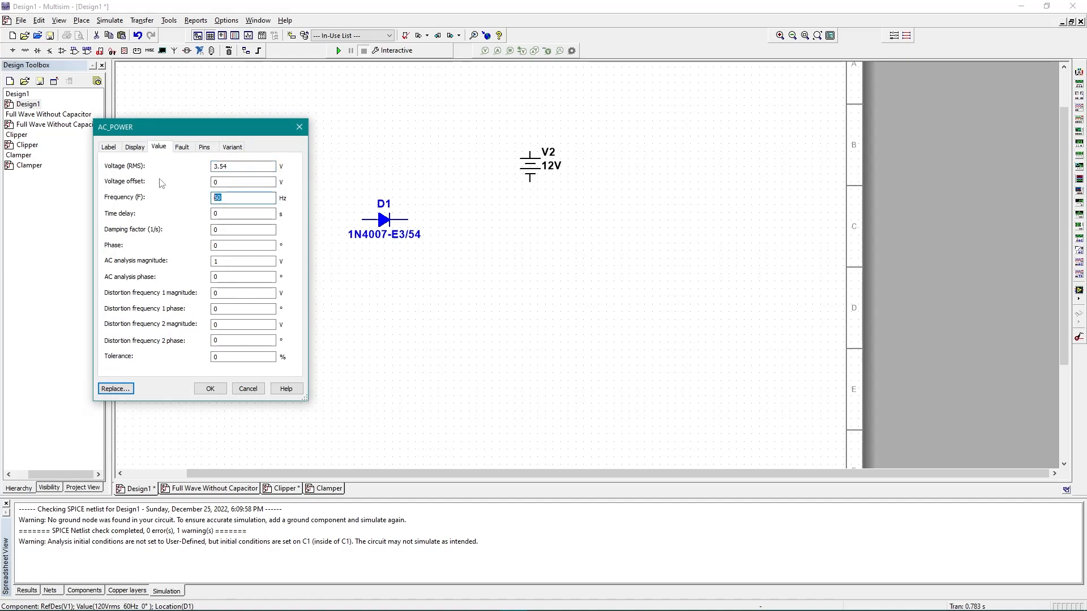
{"action": "left_click", "coordinate": [209, 388]}
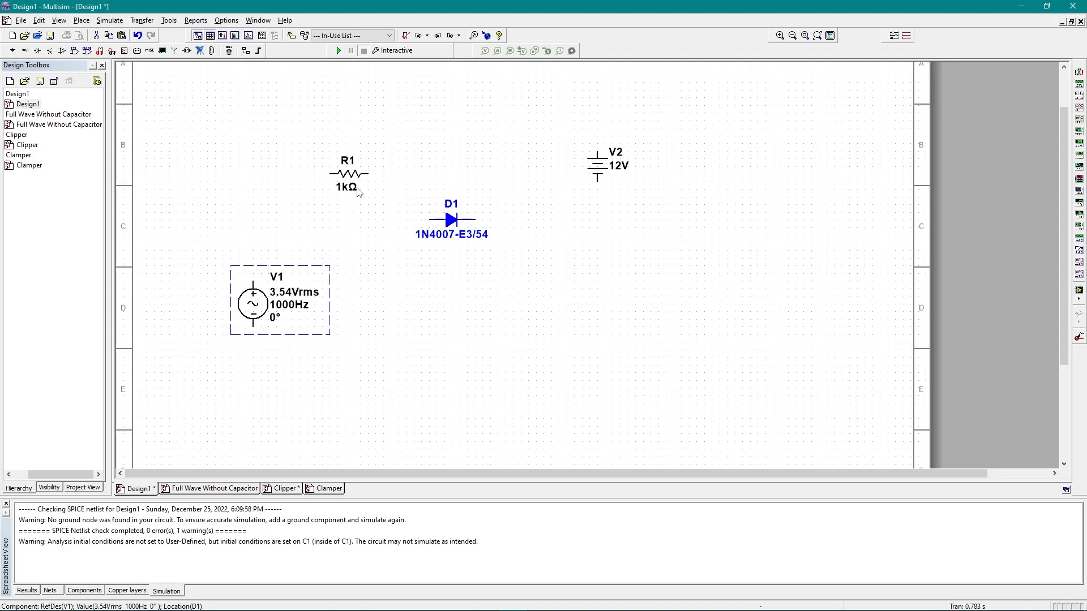
{"action": "mouse_move", "coordinate": [426, 280]}
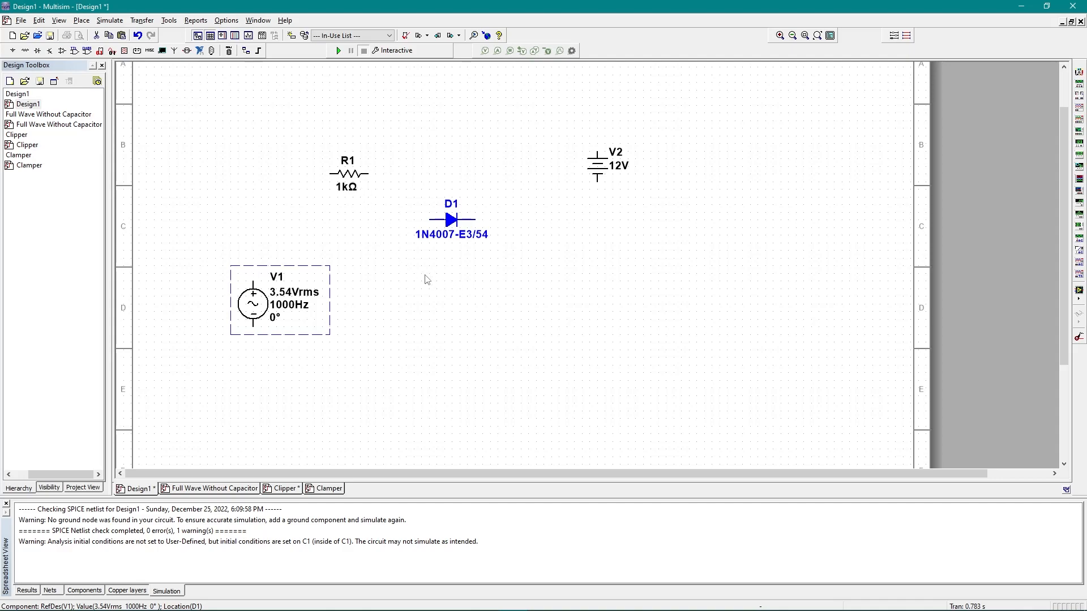
{"action": "mouse_move", "coordinate": [411, 274]}
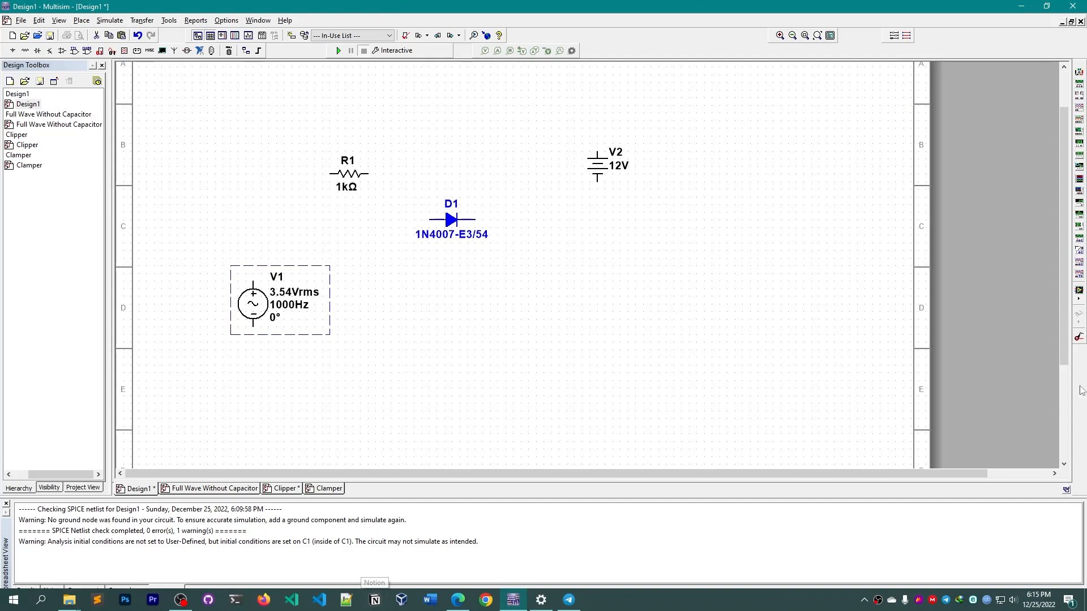
Step: Rearrange the parts and wire V1, R1, D1 and V2 into one closed series loop
{"action": "left_click_drag", "start_coordinate": [451, 220], "coordinate": [634, 303]}
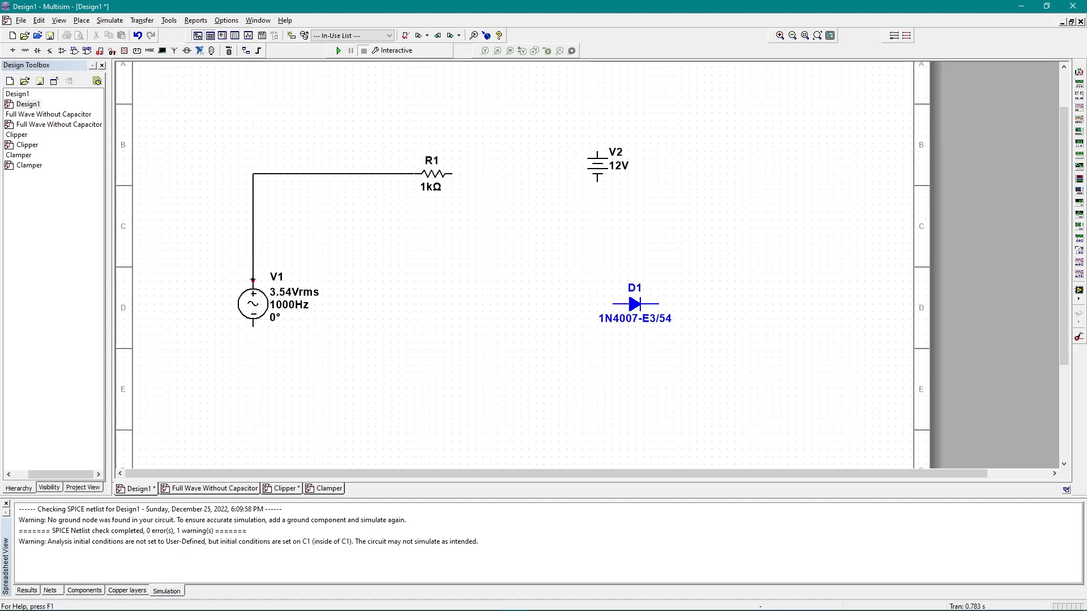
{"action": "left_click", "coordinate": [333, 171]}
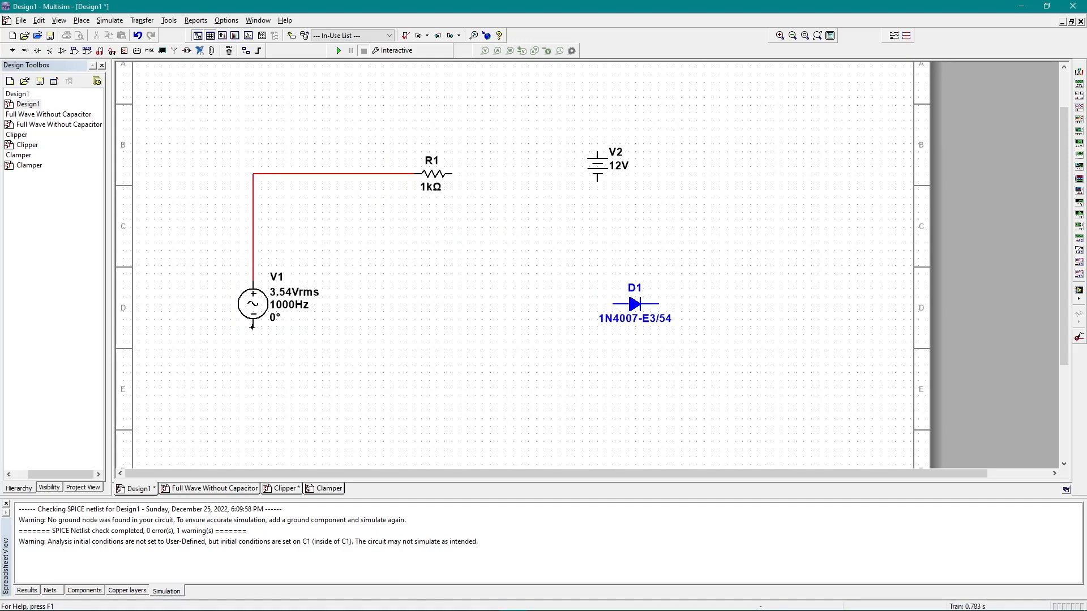
{"action": "left_click_drag", "start_coordinate": [251, 326], "coordinate": [492, 422]}
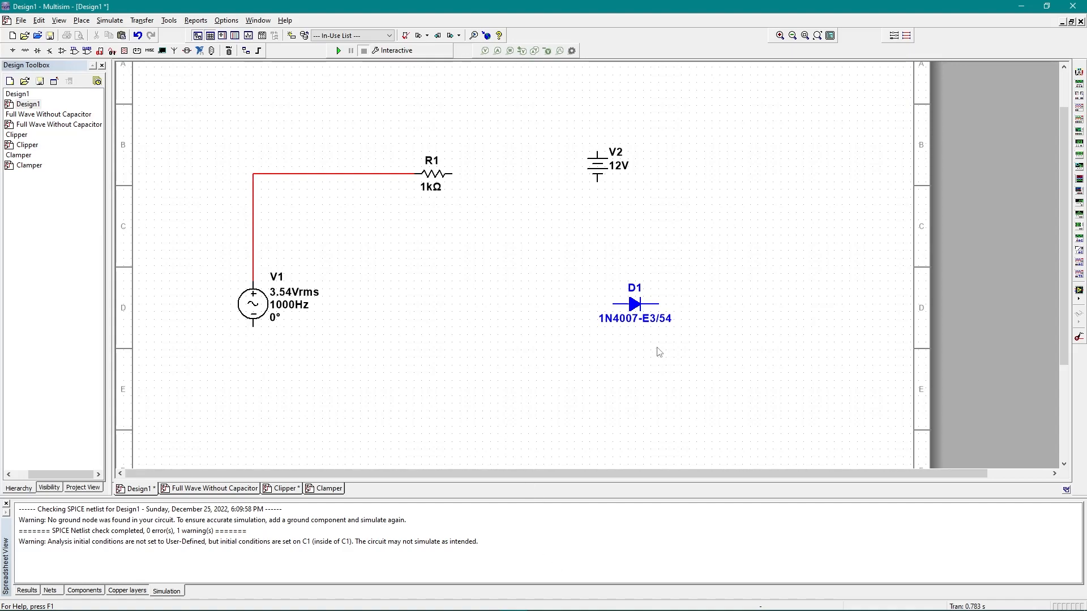
{"action": "mouse_move", "coordinate": [716, 373]}
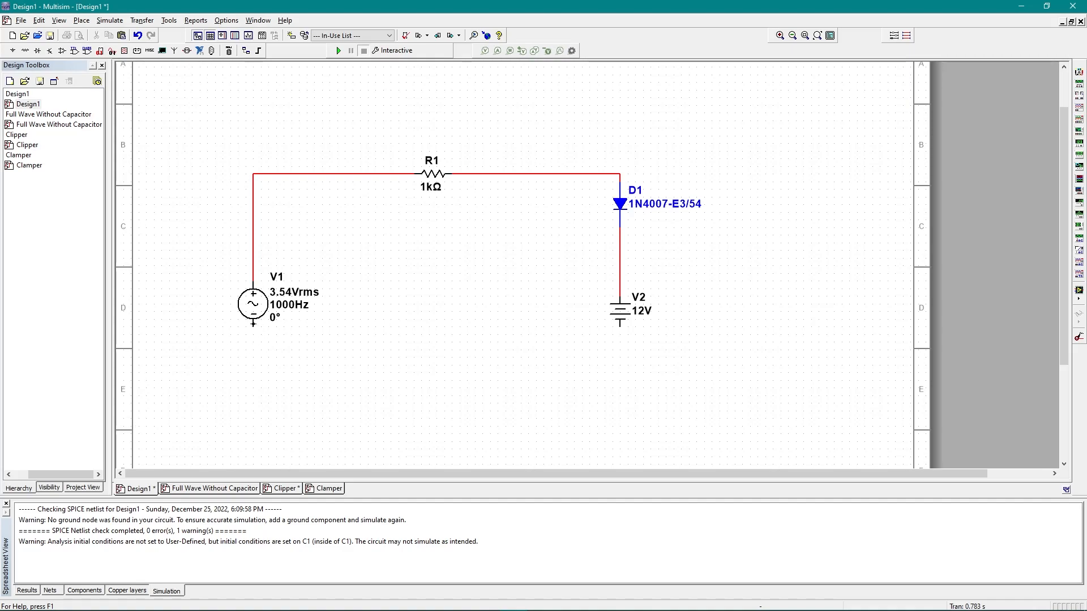
{"action": "left_click_drag", "start_coordinate": [253, 329], "coordinate": [621, 400]}
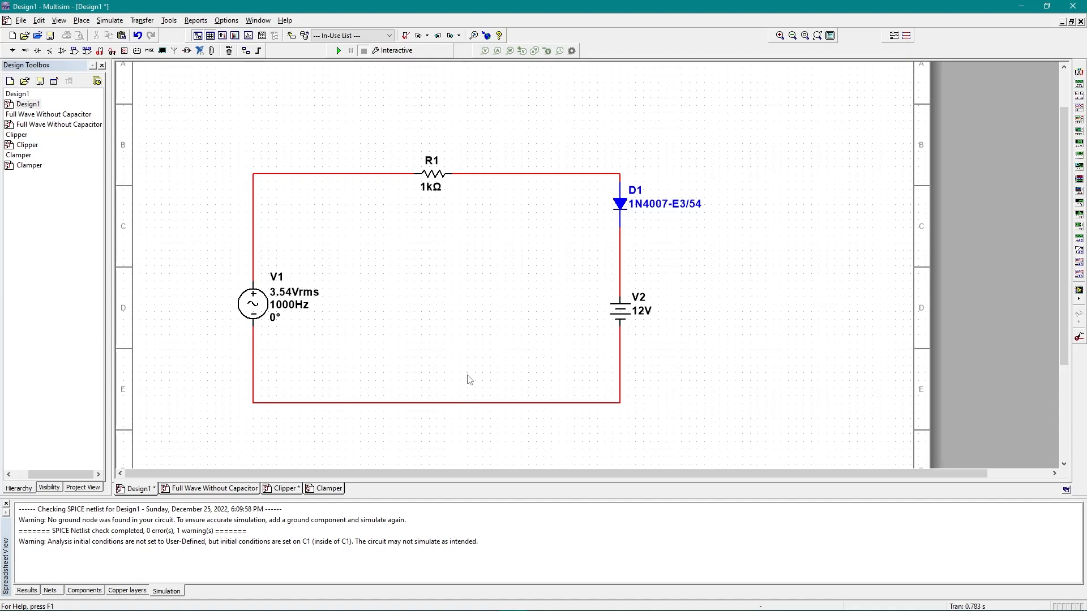
{"action": "mouse_move", "coordinate": [885, 473]}
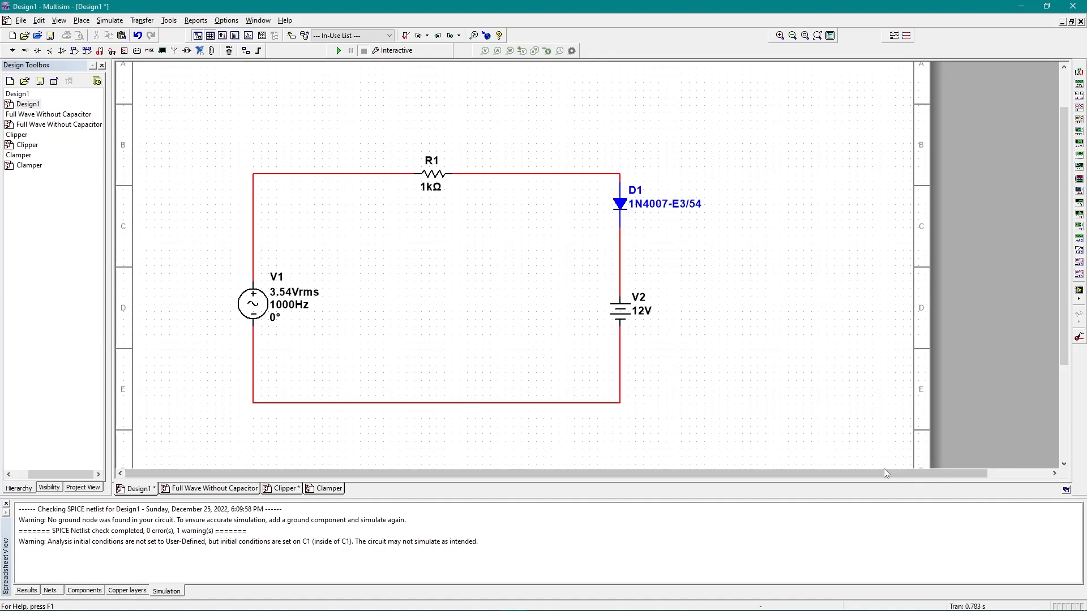
{"action": "mouse_move", "coordinate": [816, 425]}
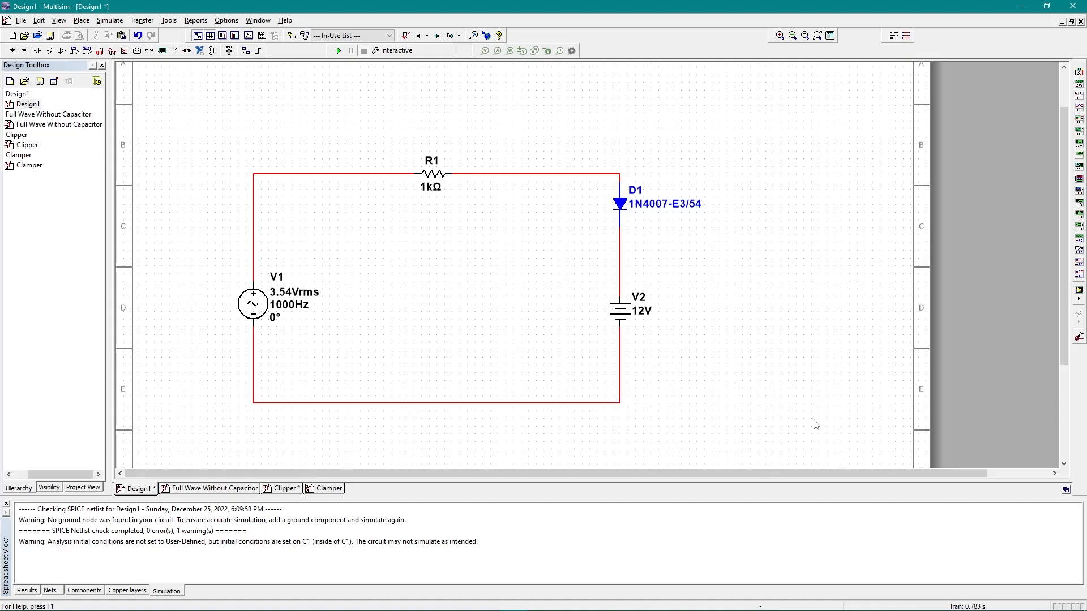
{"action": "mouse_move", "coordinate": [348, 196]}
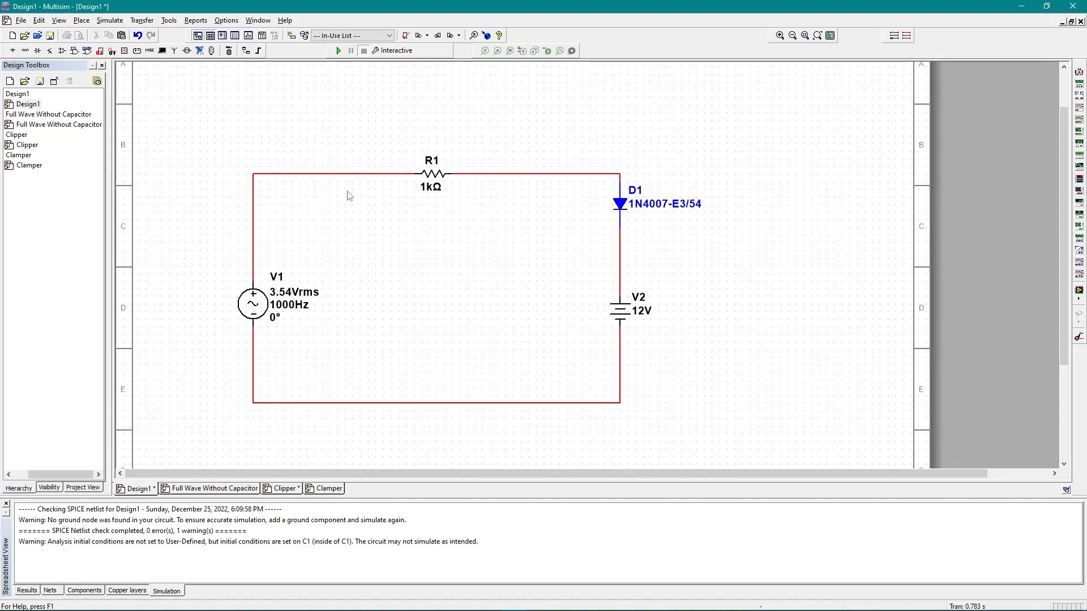
{"action": "mouse_move", "coordinate": [638, 310]}
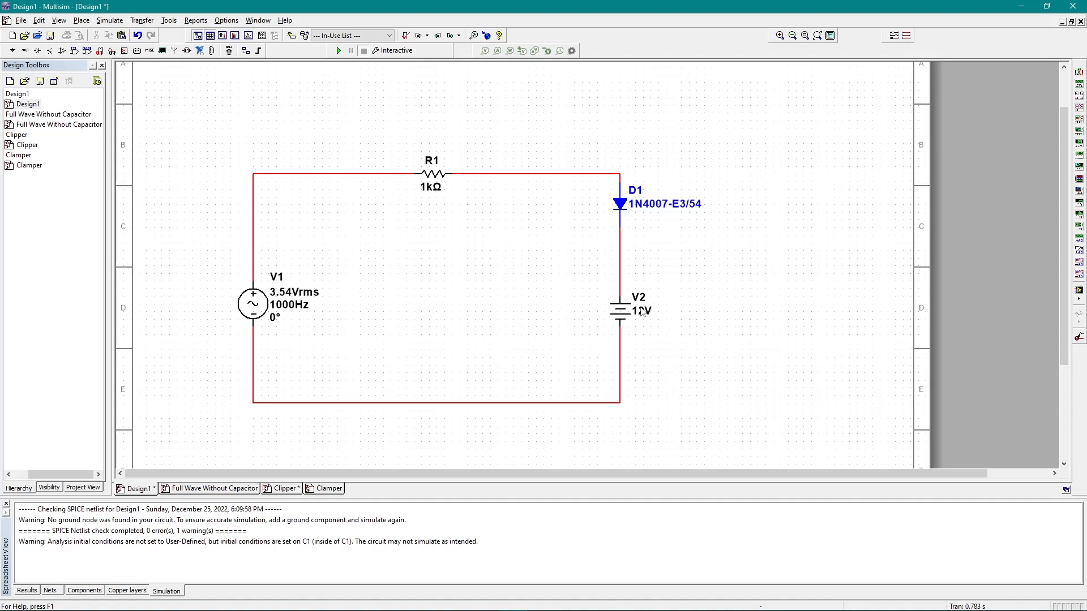
Step: Change DC source V2 from 12 V to 2.5 V
{"action": "double_click", "coordinate": [631, 310]}
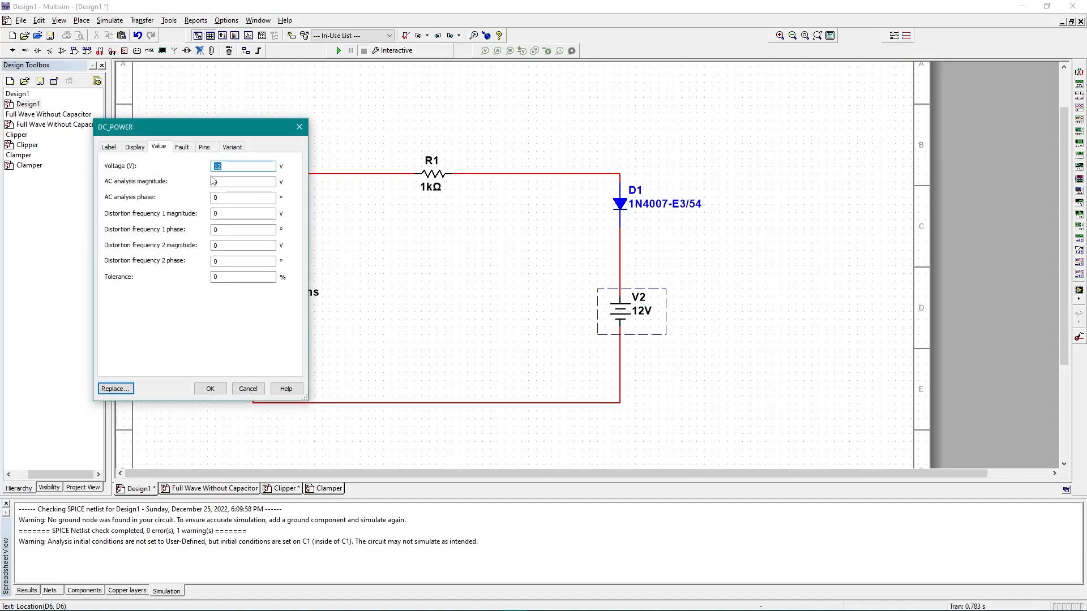
{"action": "left_click", "coordinate": [209, 389]}
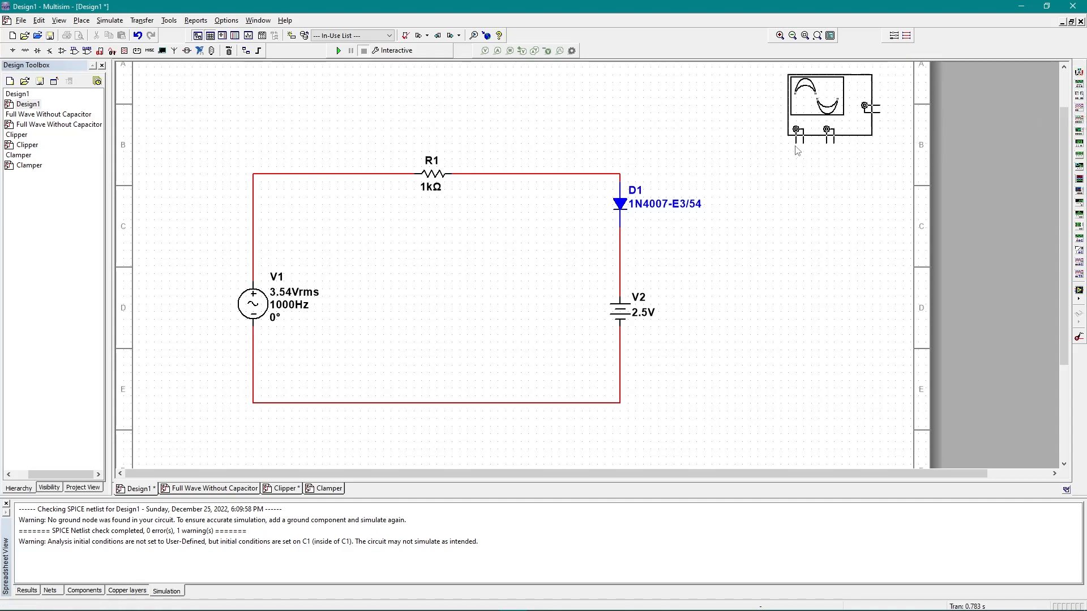
Step: Drop oscilloscope XSC1 top-right across the diode branch and run the simulation
{"action": "left_click", "coordinate": [822, 104]}
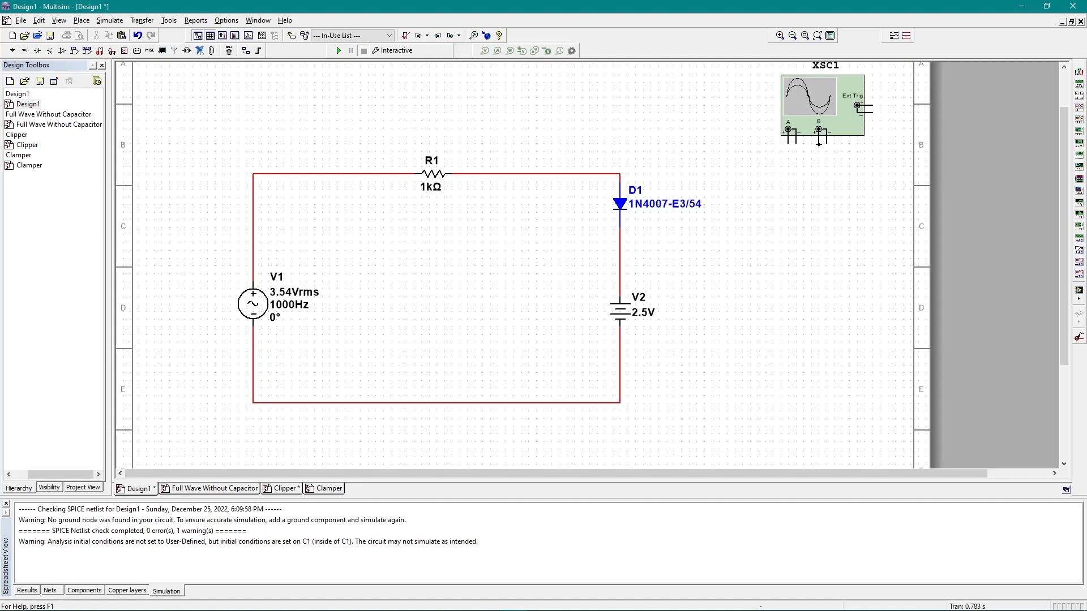
{"action": "mouse_move", "coordinate": [819, 165]}
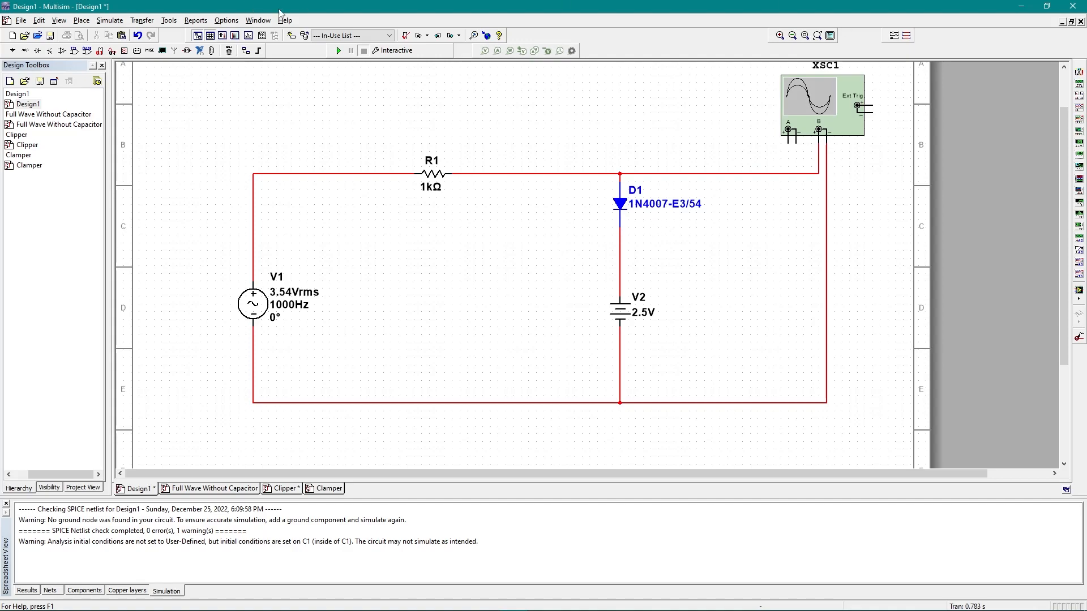
{"action": "left_click", "coordinate": [339, 50]}
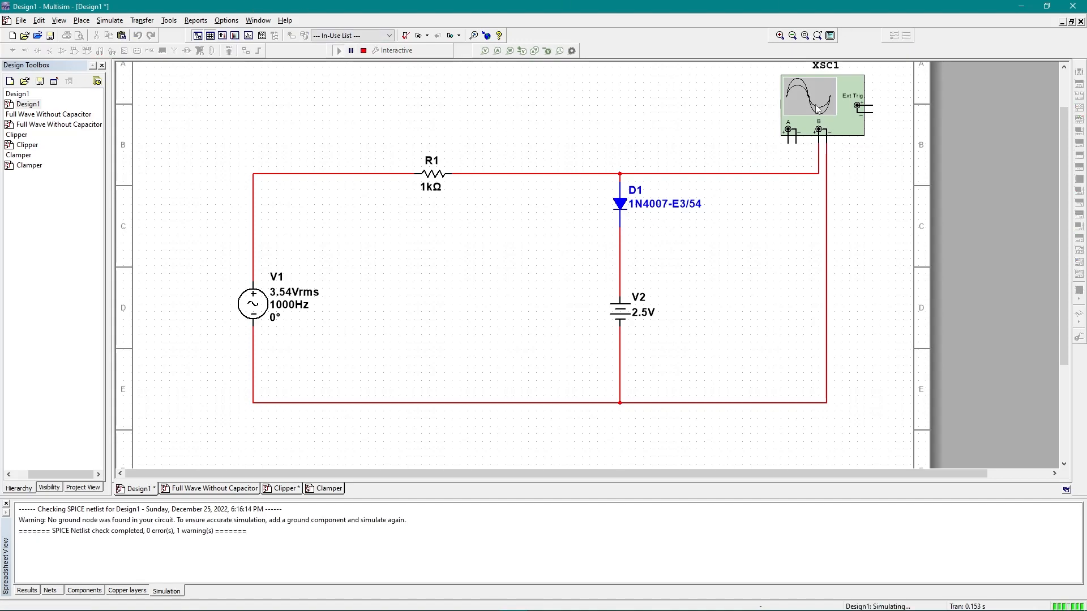
Step: View XSC1's clipped waveform narrowed to 1 ms/Div, then close the display
{"action": "double_click", "coordinate": [822, 104]}
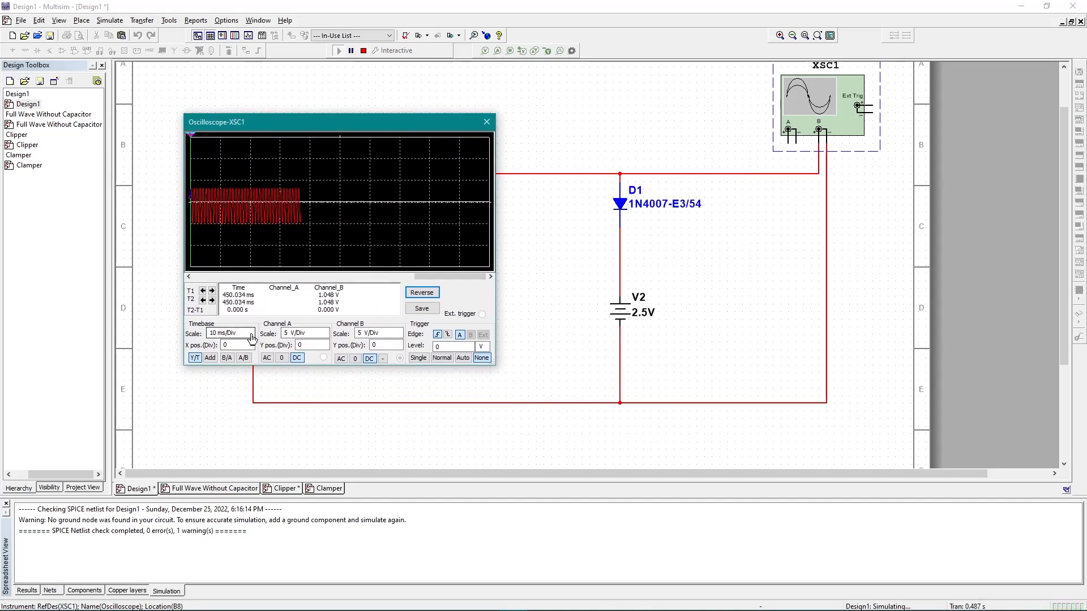
{"action": "left_click", "coordinate": [249, 336]}
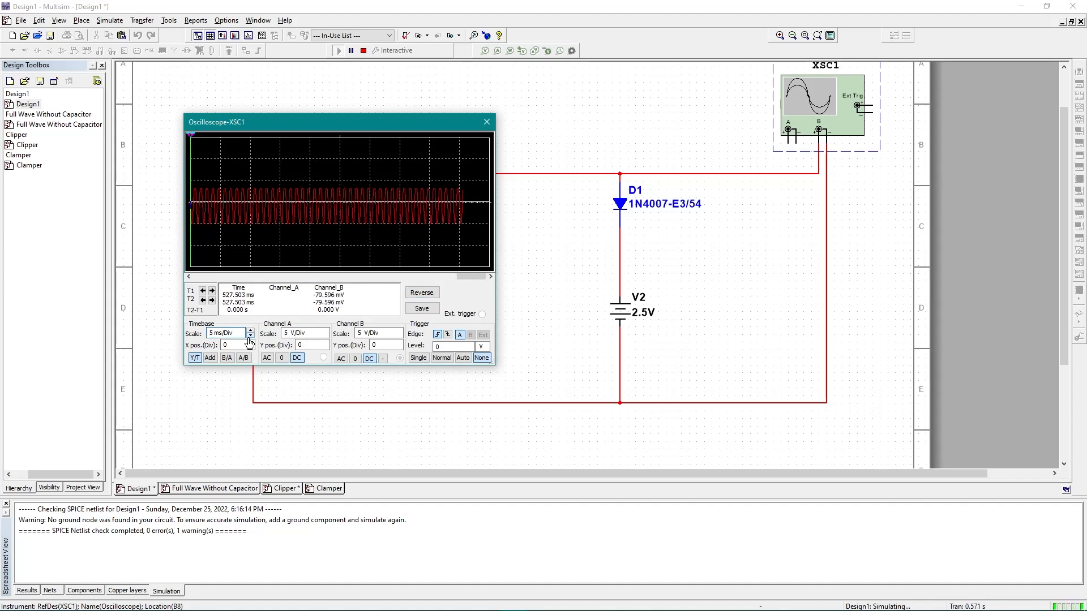
{"action": "left_click", "coordinate": [250, 335]}
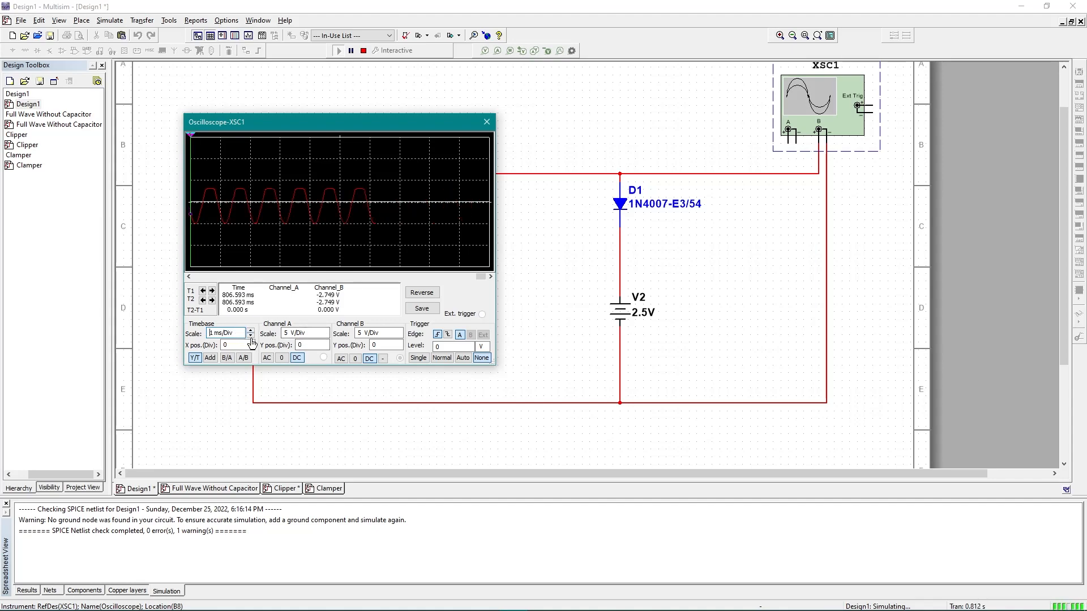
{"action": "left_click", "coordinate": [418, 359]}
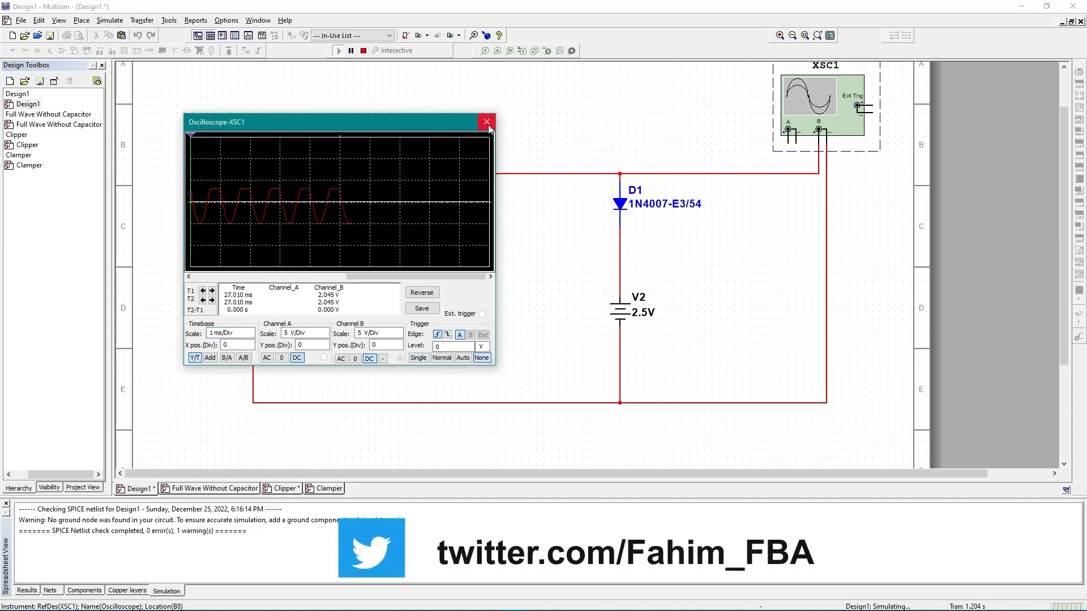
{"action": "left_click", "coordinate": [487, 123]}
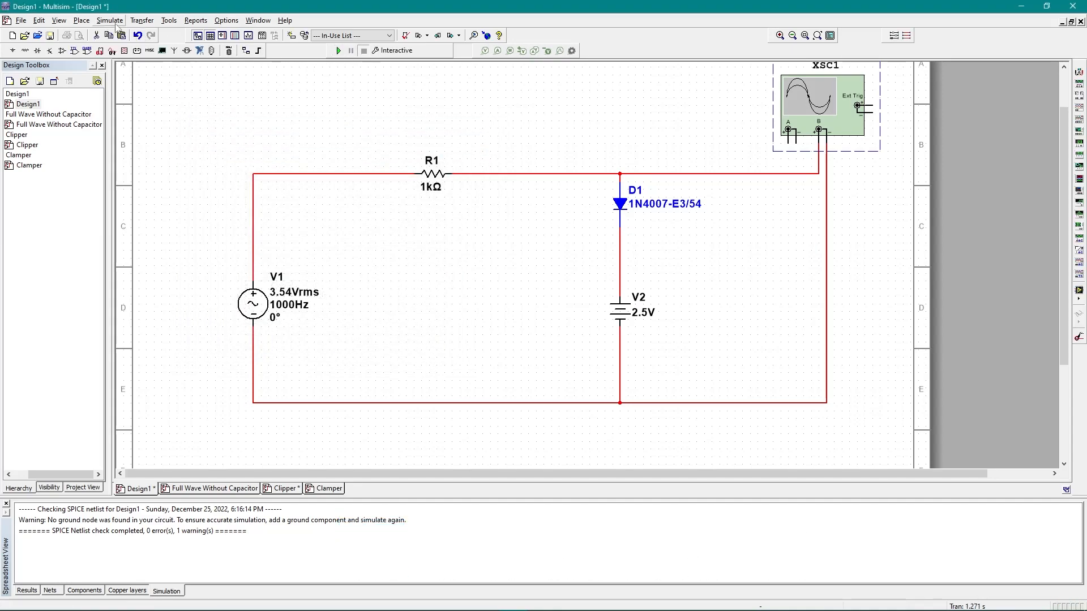
Step: Add the text label 'Clipper Circuit' beneath the schematic
{"action": "left_click", "coordinate": [81, 21]}
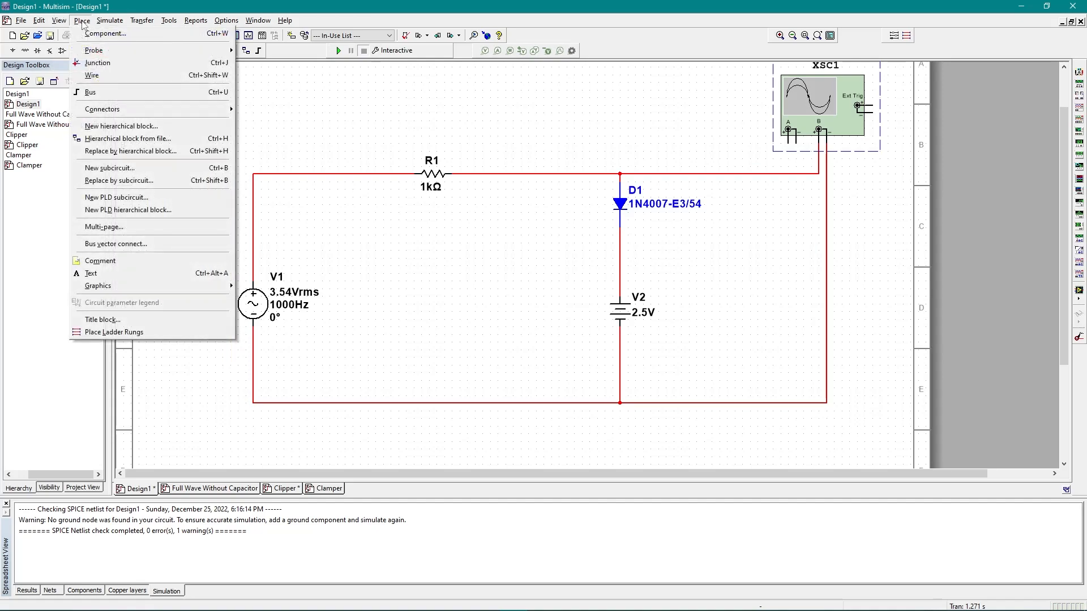
{"action": "mouse_move", "coordinate": [117, 180]}
{"action": "type", "text": "Clipper Circuit"}
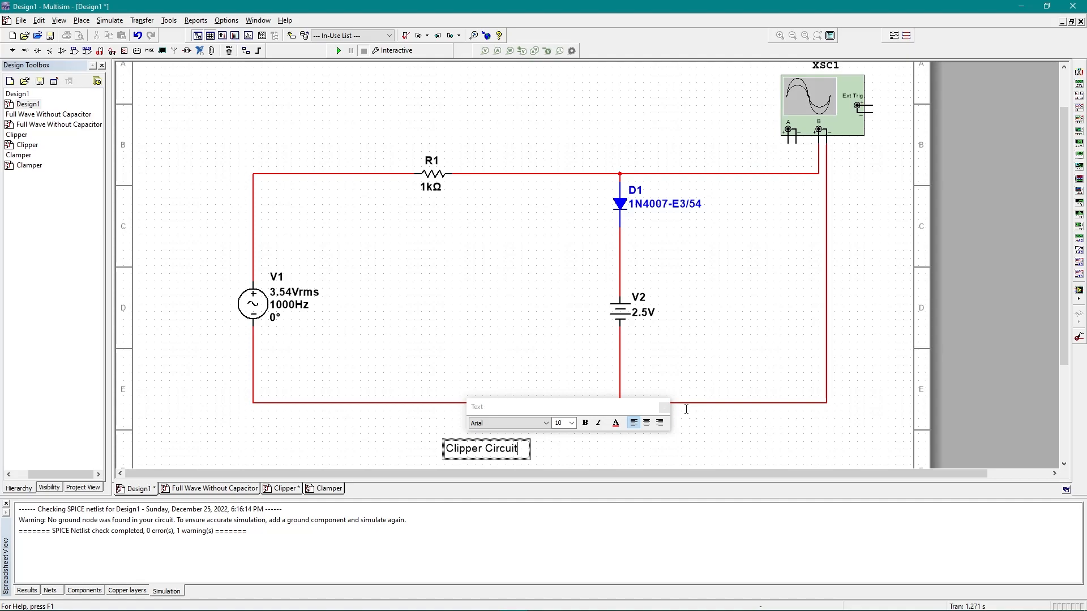
{"action": "left_click", "coordinate": [597, 444]}
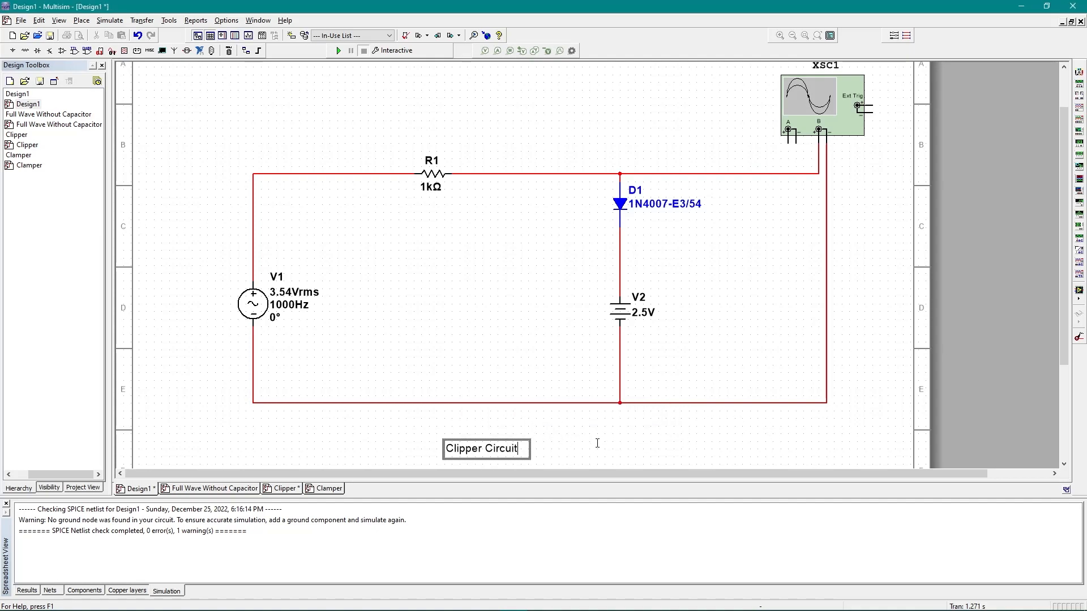